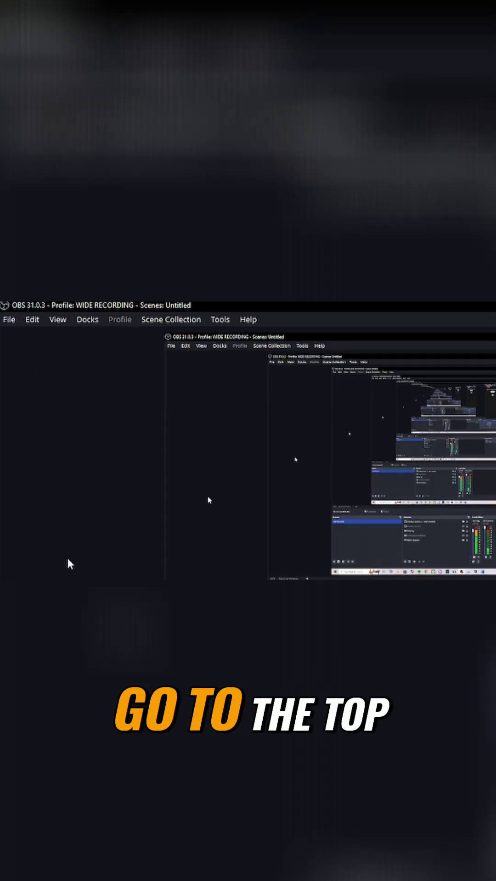
Open OBS Studio Settings from the File menu to reach the Output page
{"action": "left_click", "coordinate": [10, 320]}
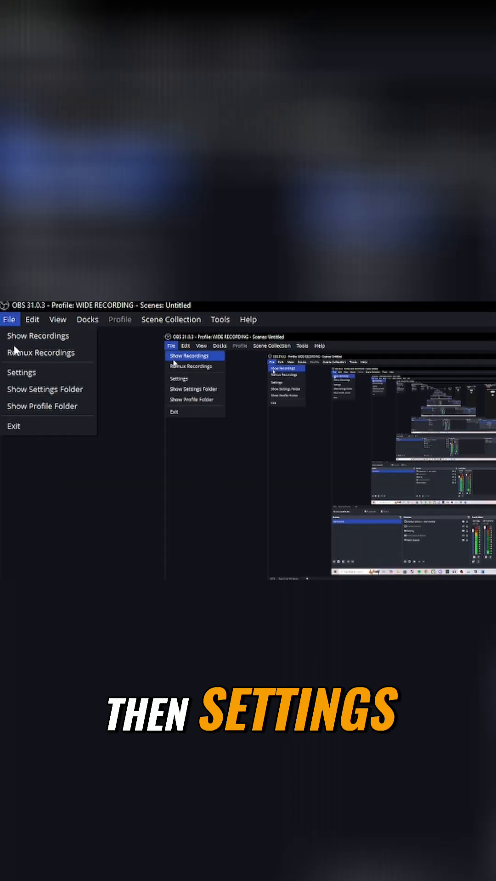
{"action": "left_click", "coordinate": [21, 372]}
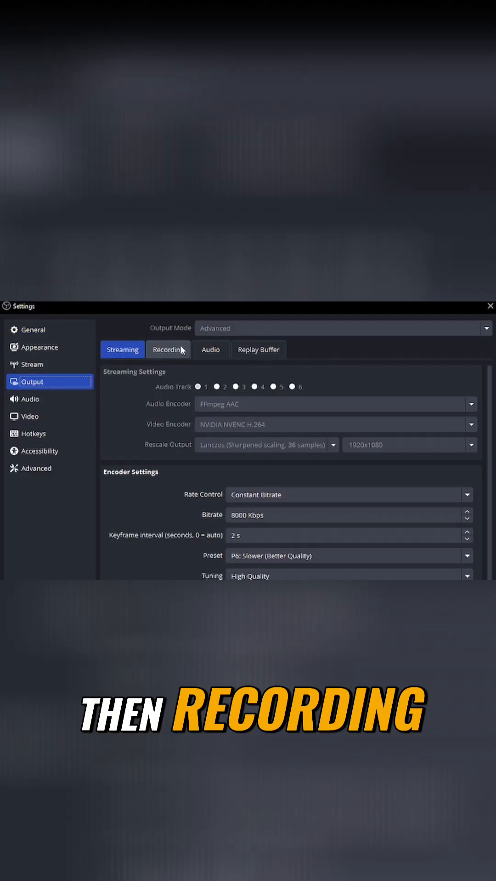
{"action": "left_click", "coordinate": [168, 349]}
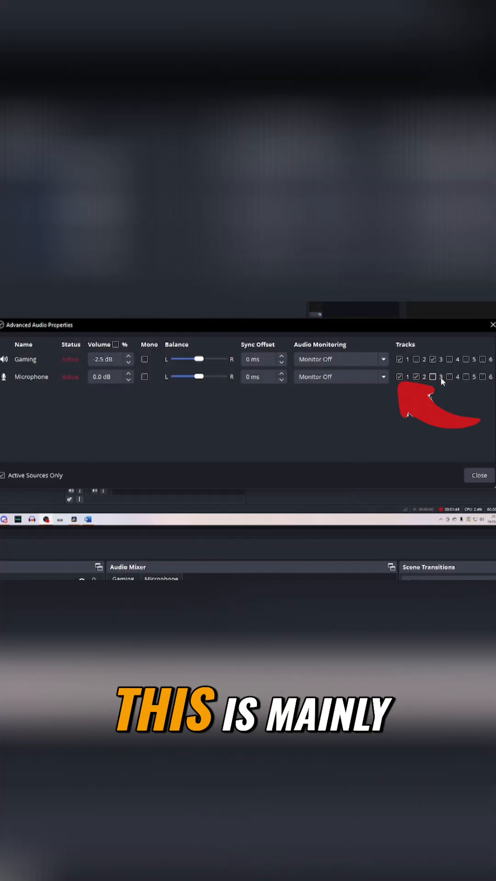
Confirm Gaming is on tracks 1 and 3 and Microphone on tracks 1 and 2
{"action": "left_click", "coordinate": [432, 377]}
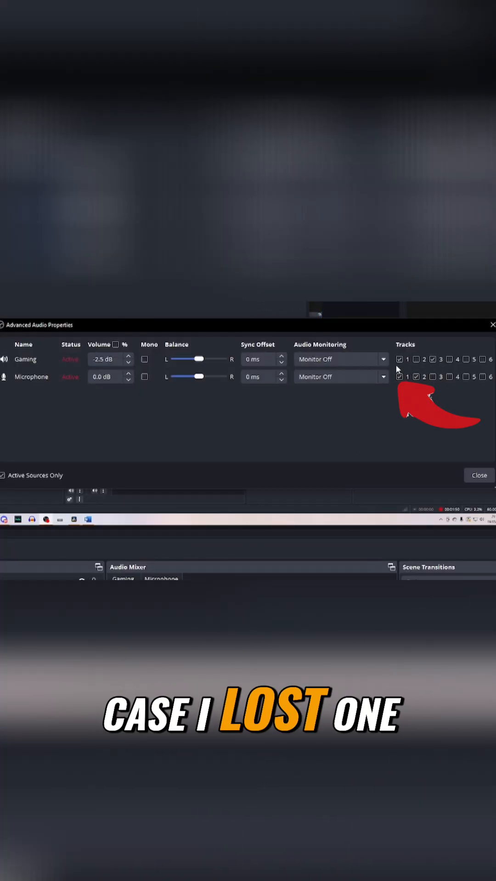